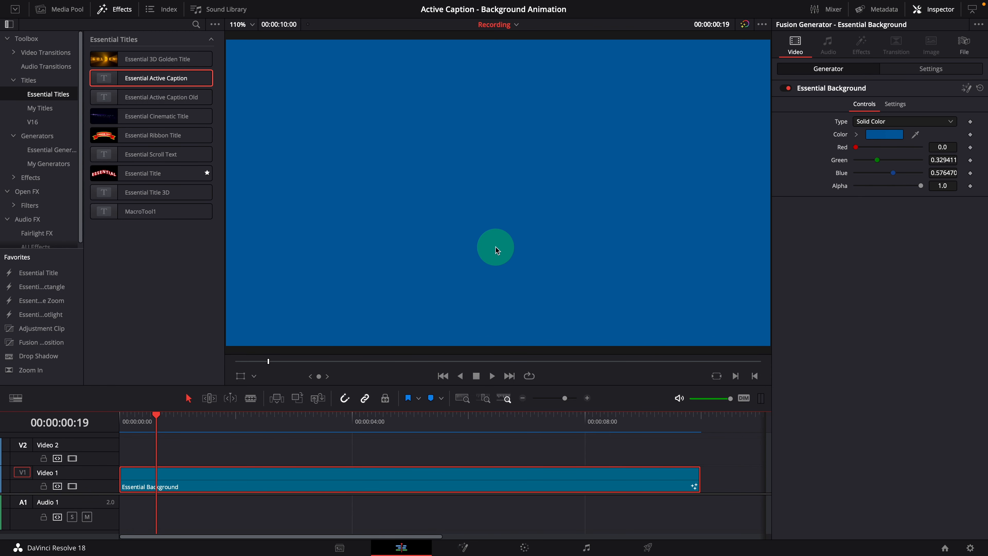
mouse_move(387, 447)
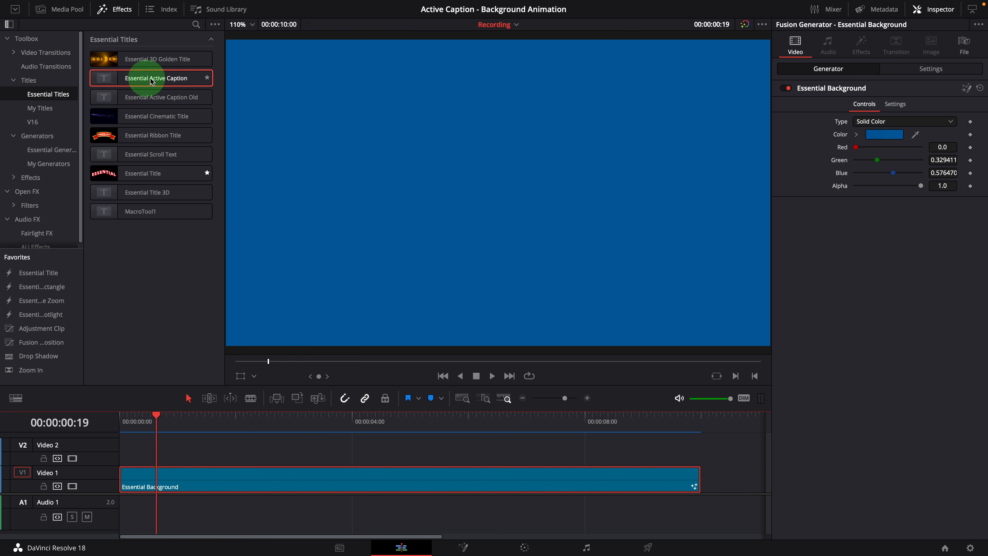
Place an Essential Active Caption title on Video 2 above the blue background and select it
left_click_drag(152, 77, 331, 451)
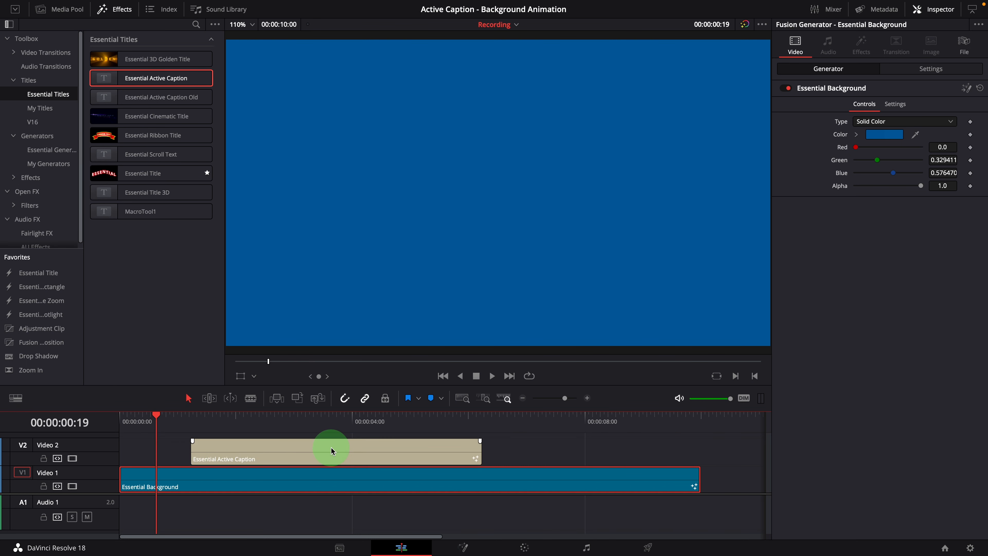
left_click(302, 450)
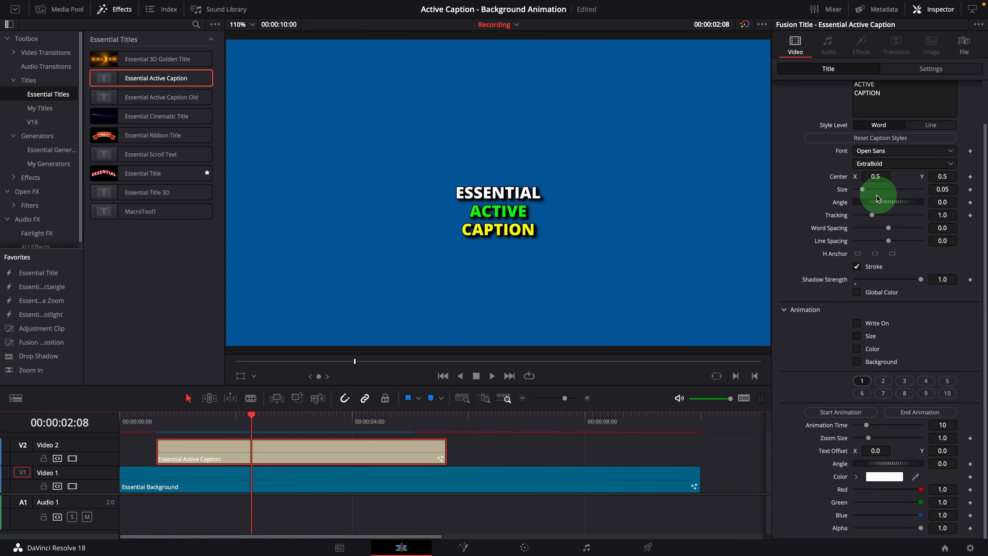
Raise the caption text Size to about 0.10 so the words appear much larger
left_click_drag(870, 189, 877, 189)
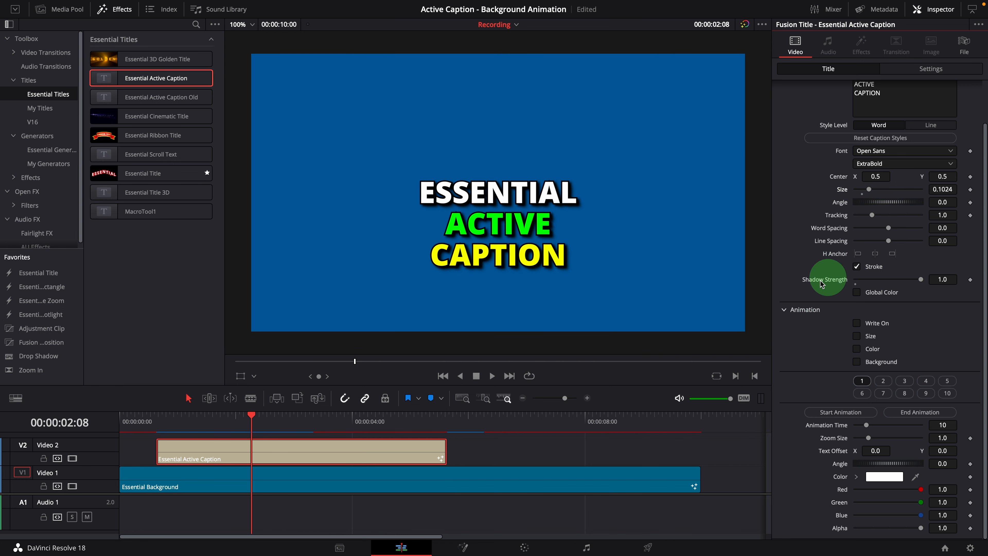
mouse_move(877, 296)
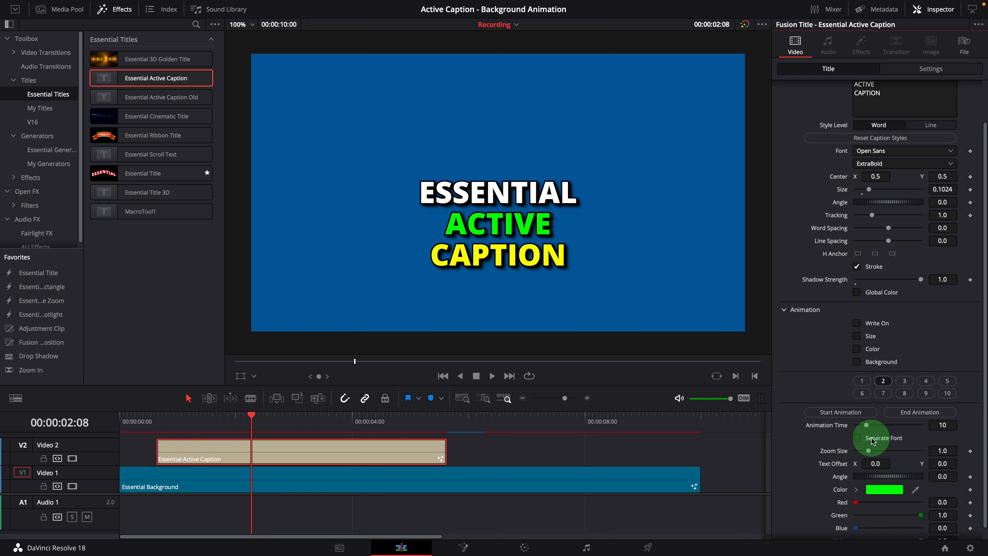
Enable Separate Font for word 2 and set it to Arial Black
left_click(857, 438)
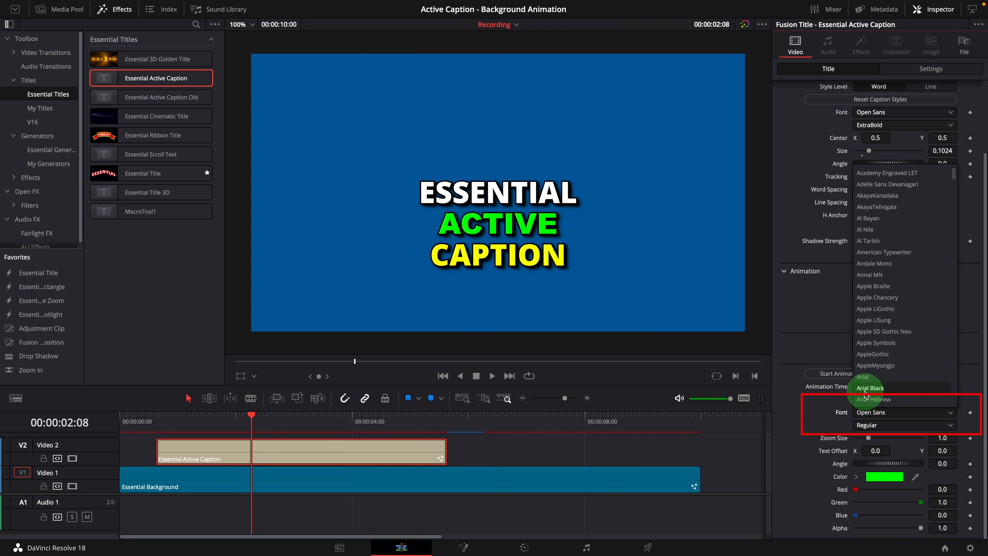
left_click(870, 387)
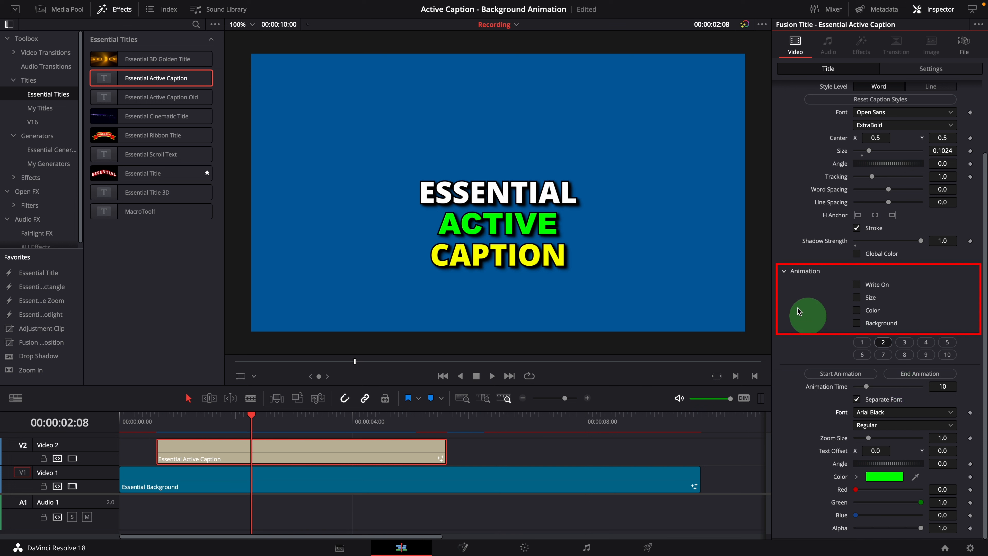
mouse_move(882, 324)
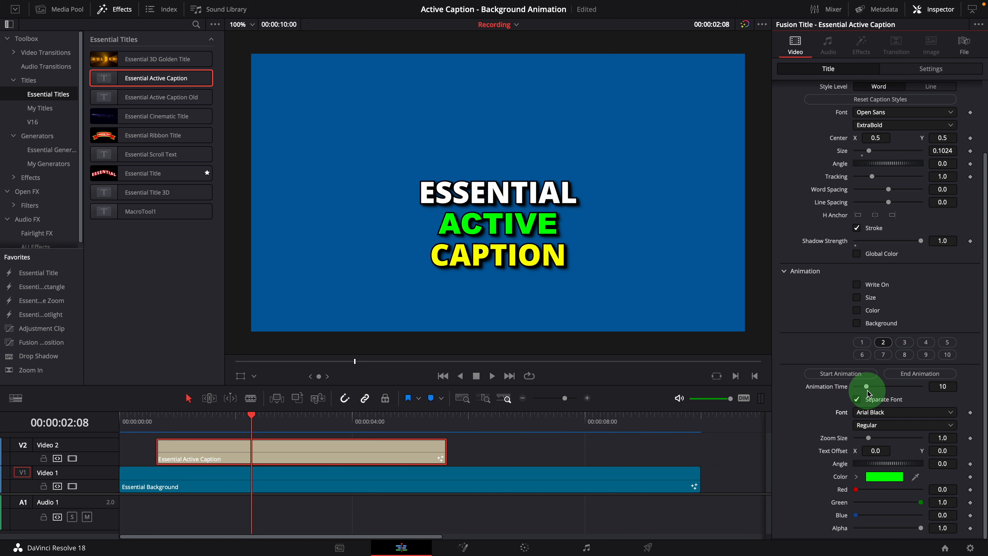
mouse_move(846, 359)
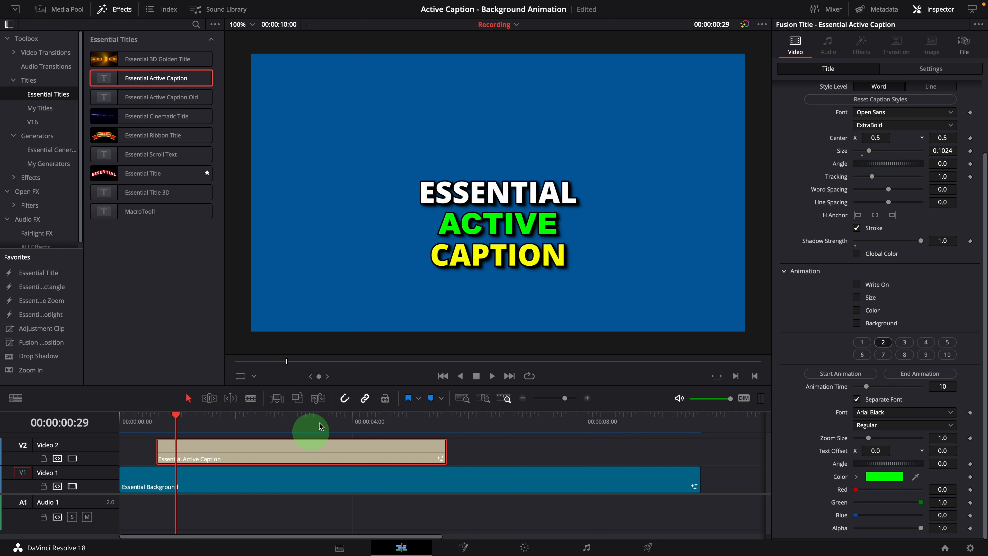
Set Playback > Render Cache to Smart for smoother playback
left_click(284, 6)
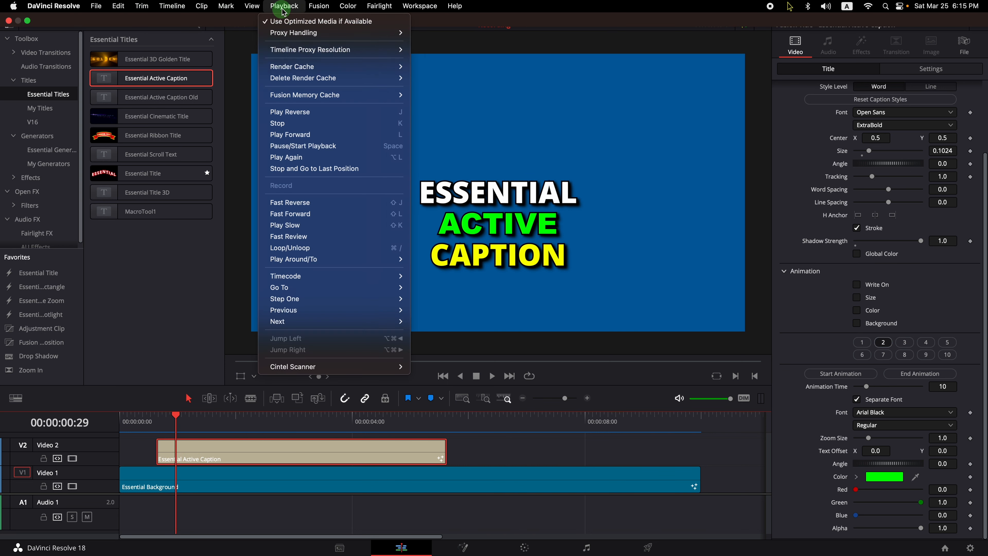
mouse_move(292, 66)
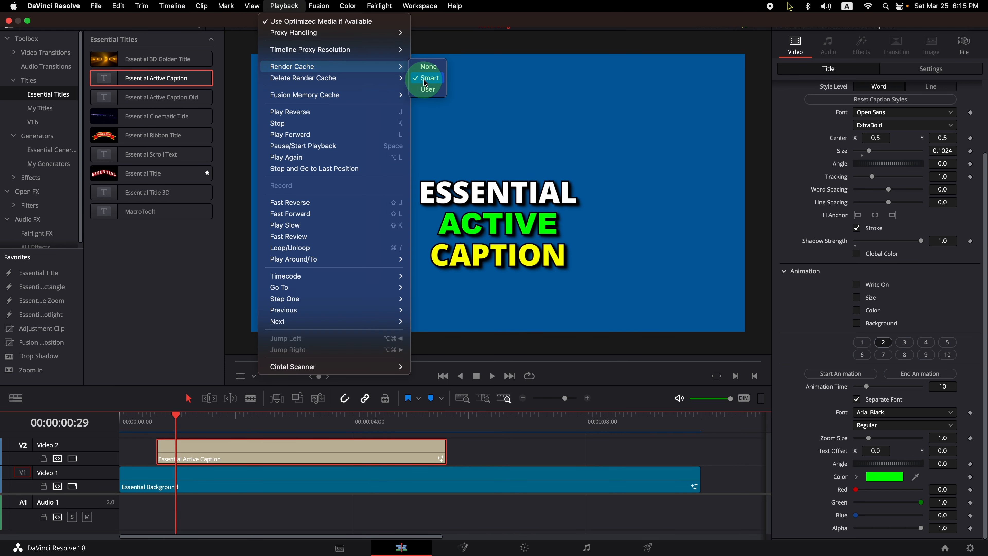
left_click(429, 78)
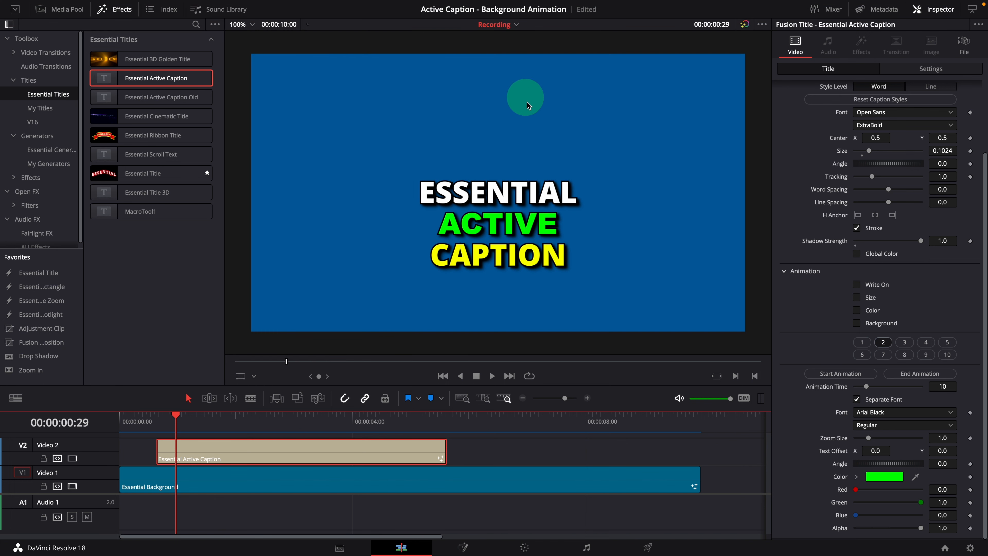
mouse_move(945, 289)
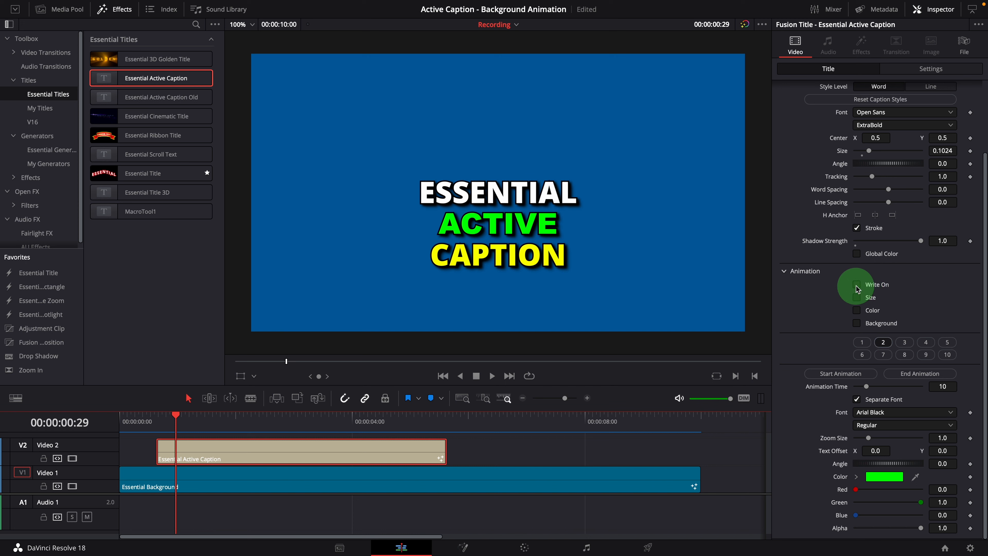
left_click(857, 284)
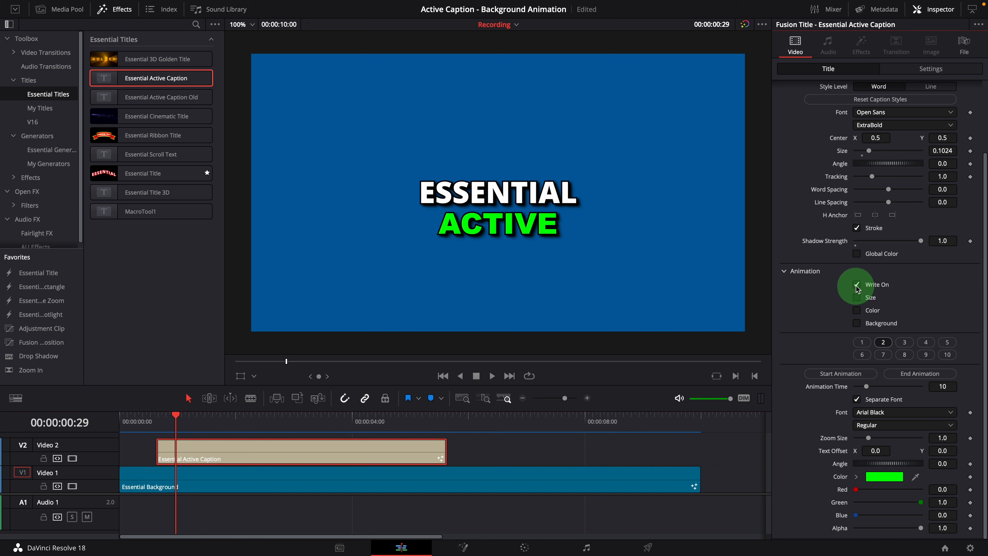
left_click(856, 284)
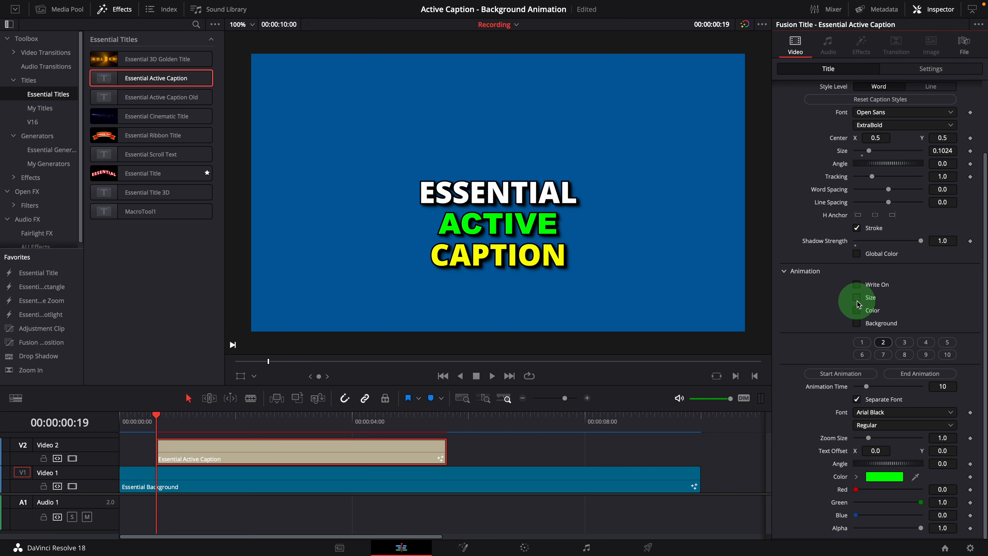
left_click(857, 297)
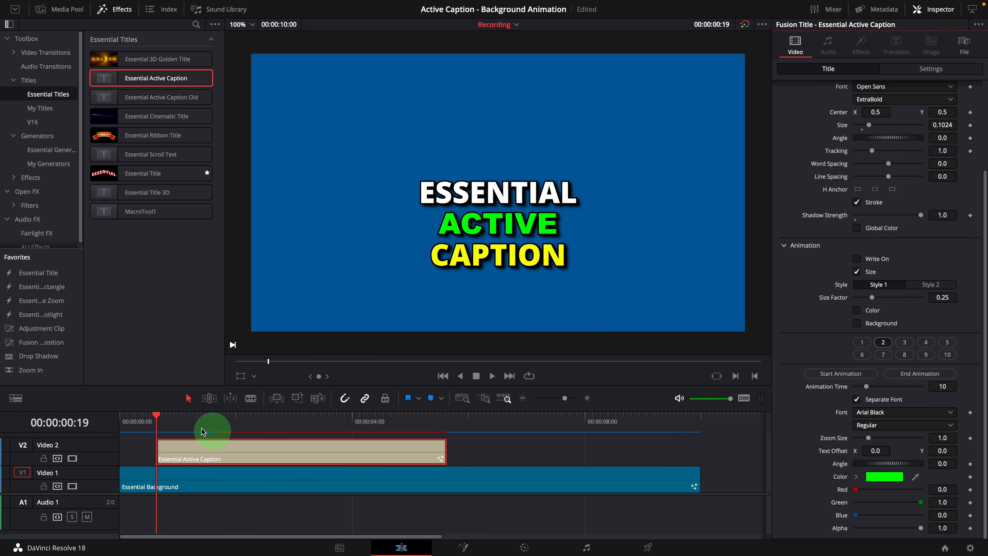
left_click(492, 376)
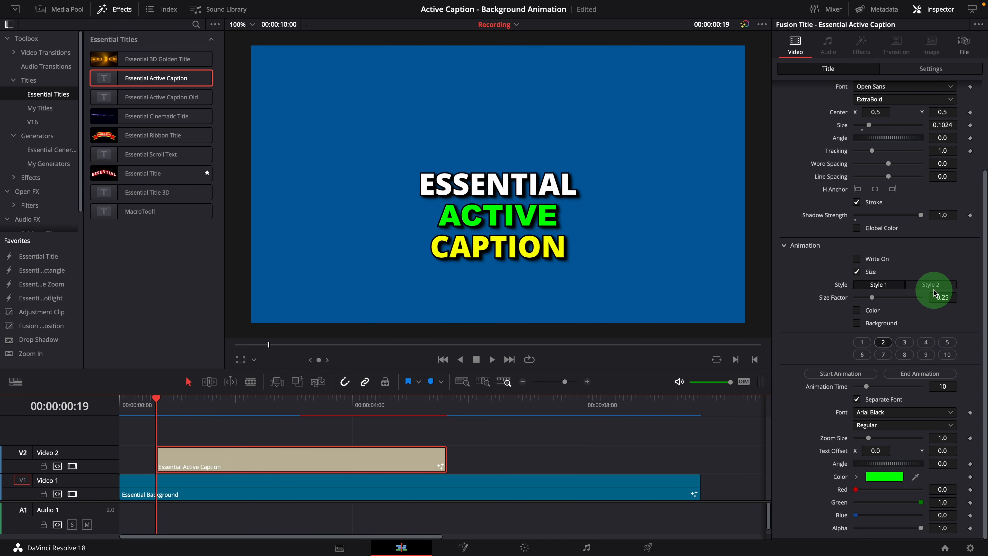
left_click(931, 285)
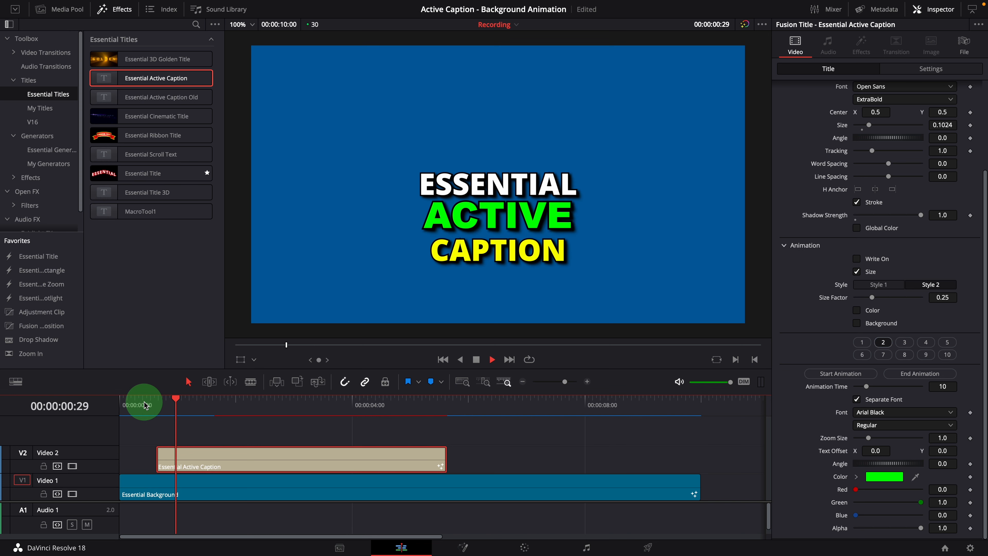
left_click_drag(143, 399, 181, 399)
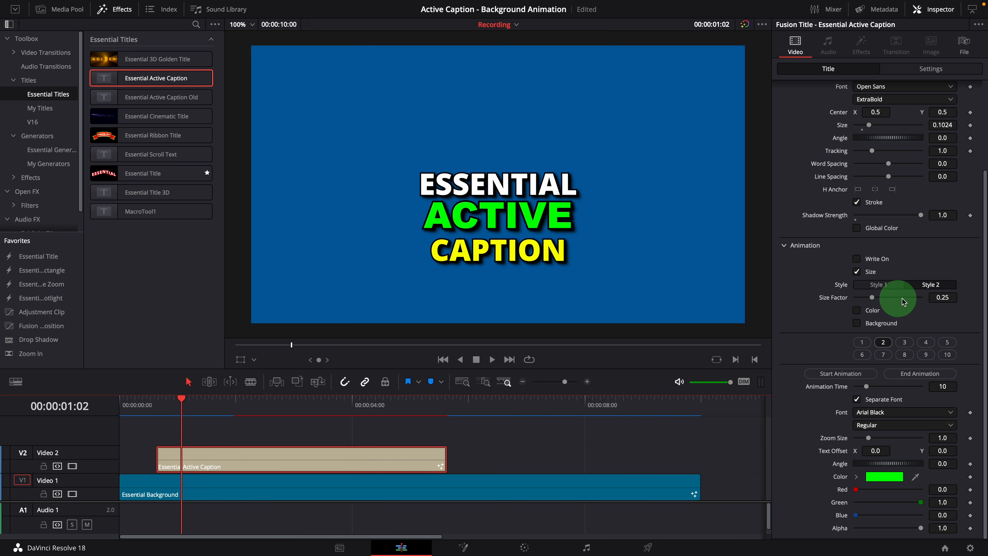
left_click_drag(873, 297, 898, 297)
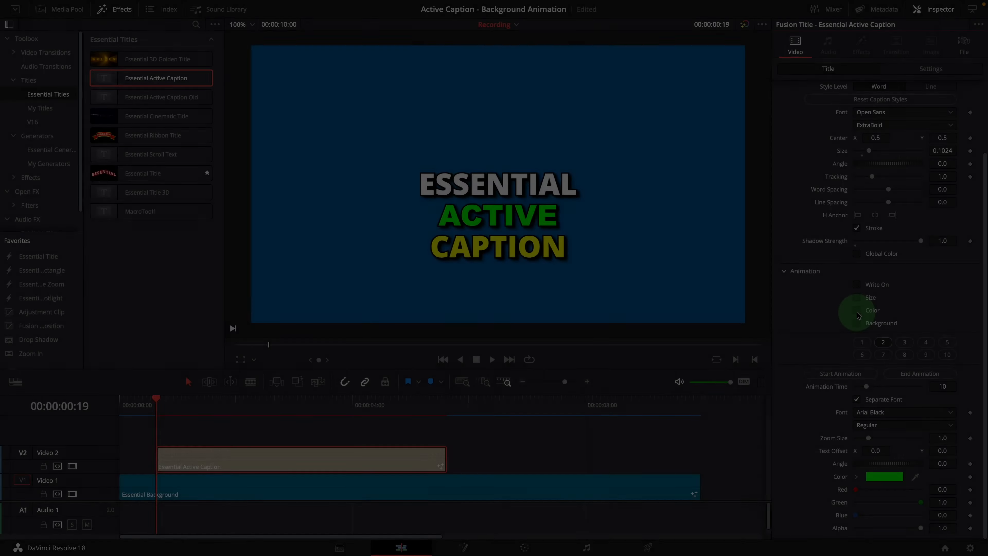
left_click(858, 310)
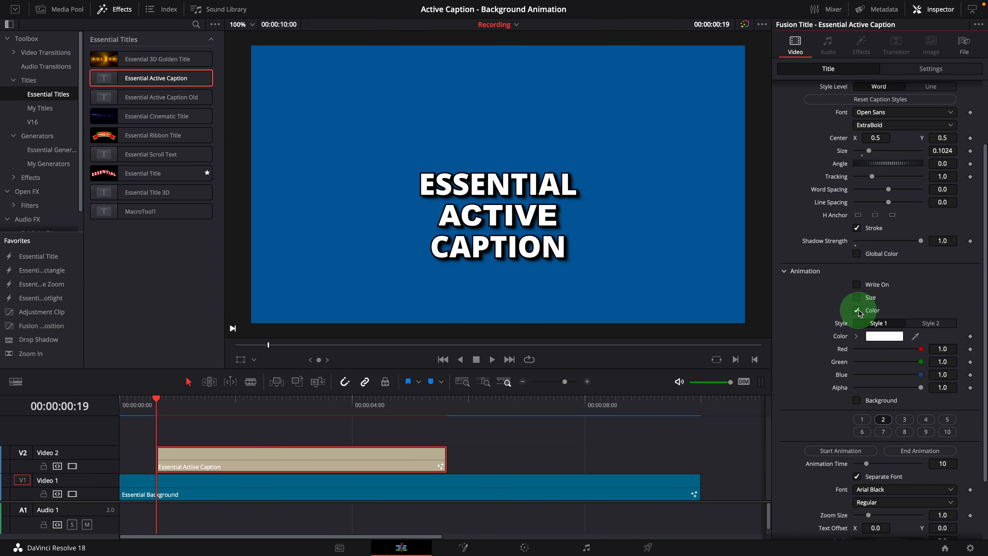
left_click(857, 310)
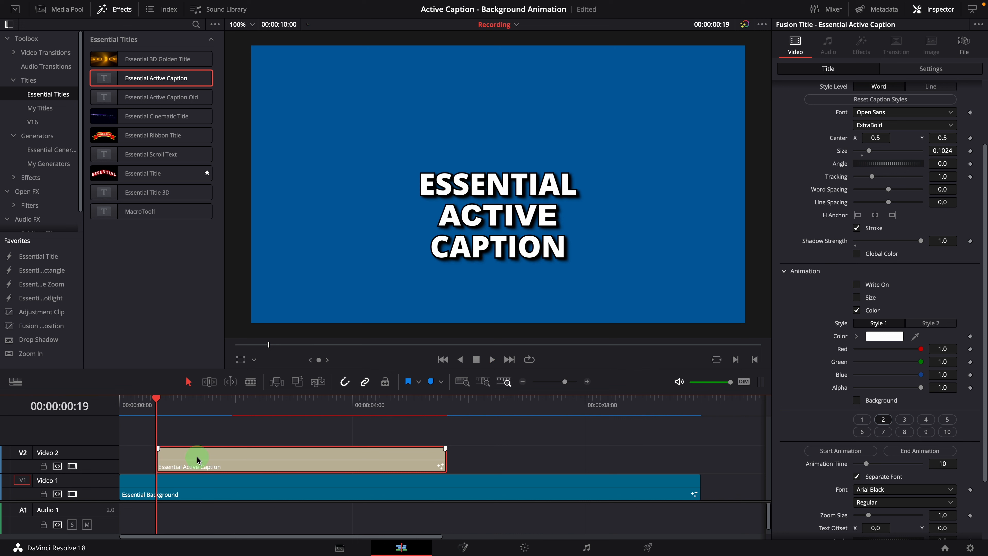
mouse_move(855, 257)
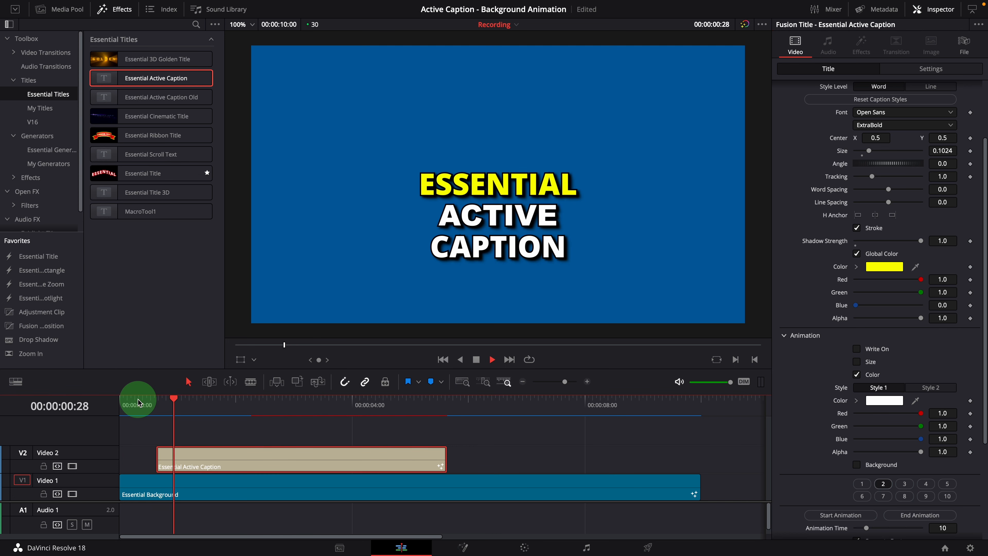
left_click(858, 267)
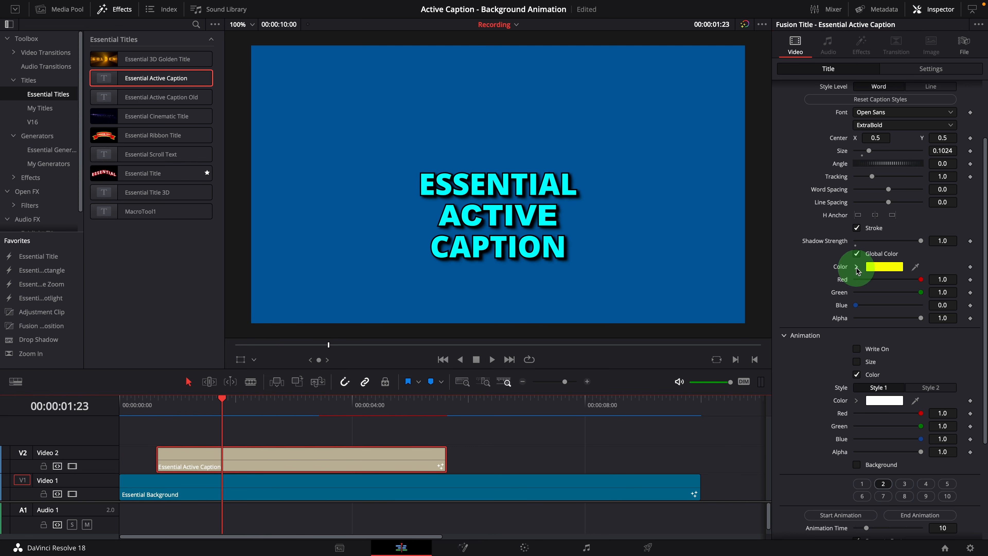
left_click(884, 266)
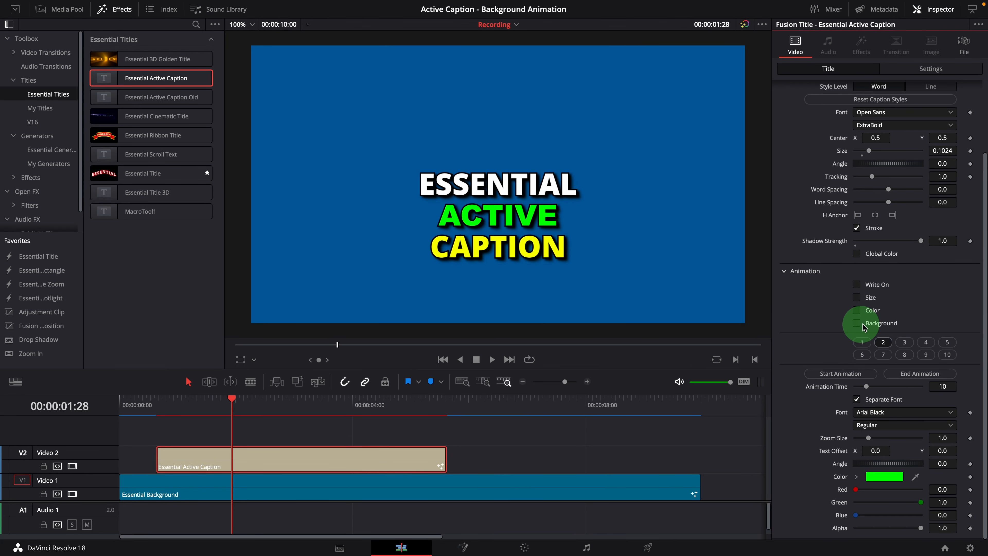
Switch on the caption's Background animation so each word gets a blue highlight
left_click(858, 323)
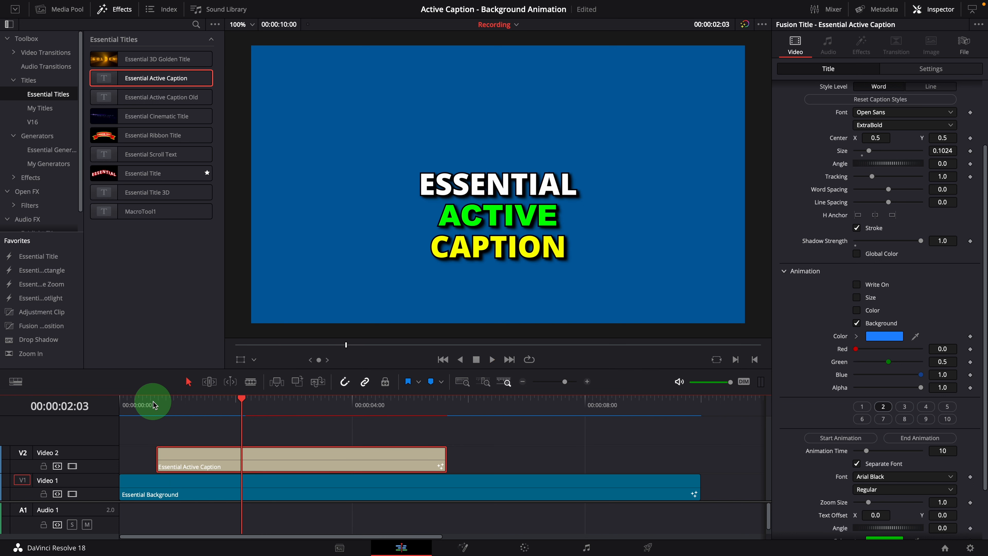
mouse_move(859, 357)
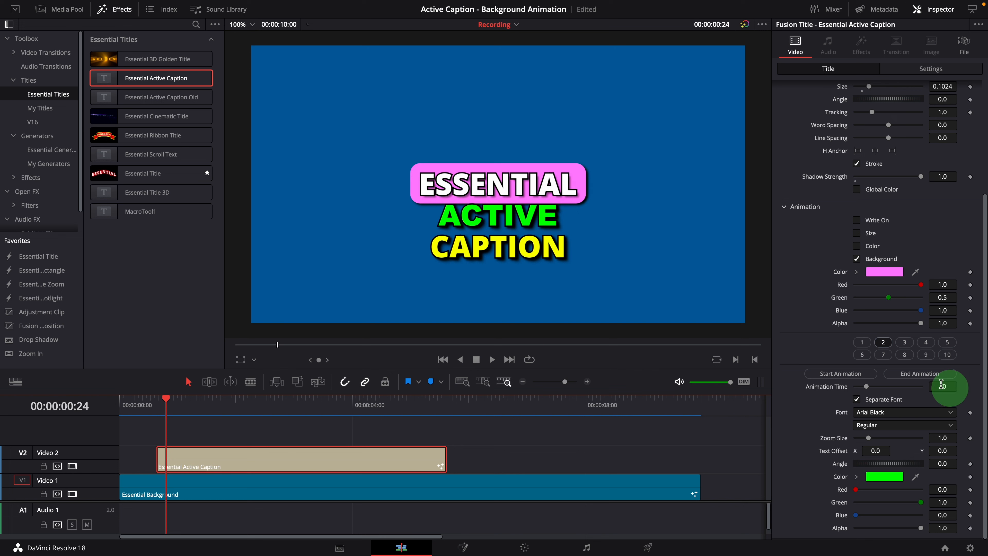
Select word 1 and raise its background Animation Time to 30 frames, previewing near the clip start
left_click(862, 342)
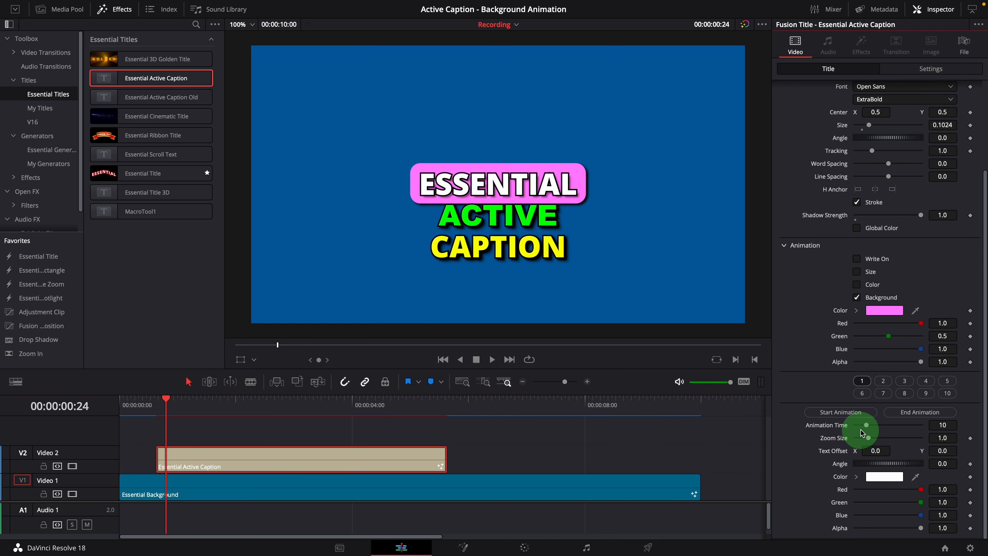
left_click_drag(860, 431, 878, 424)
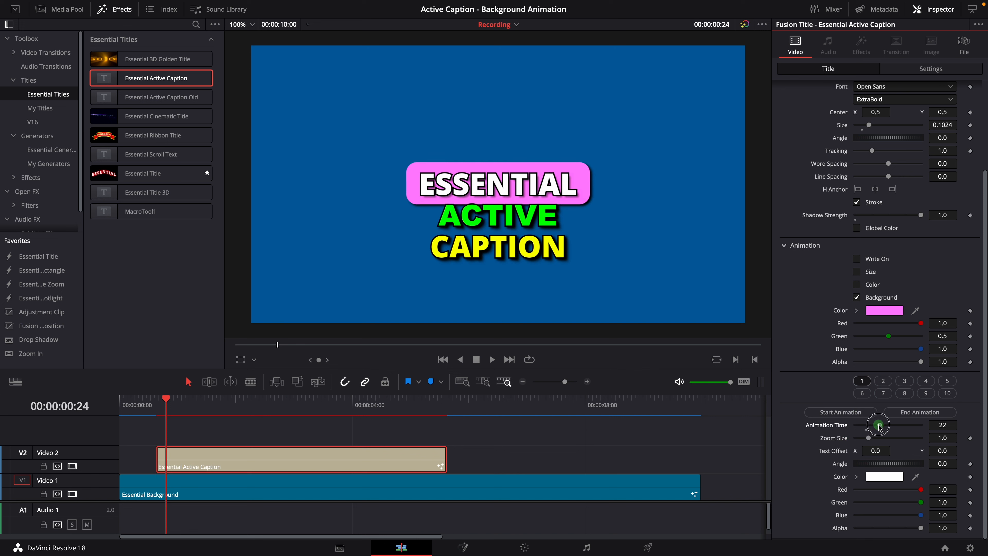
left_click_drag(877, 424, 889, 425)
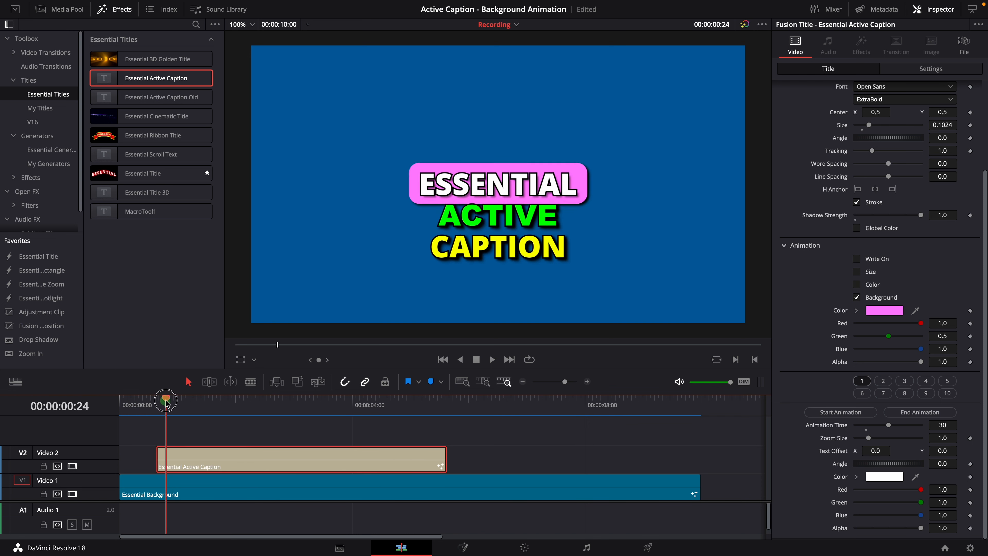
left_click(840, 412)
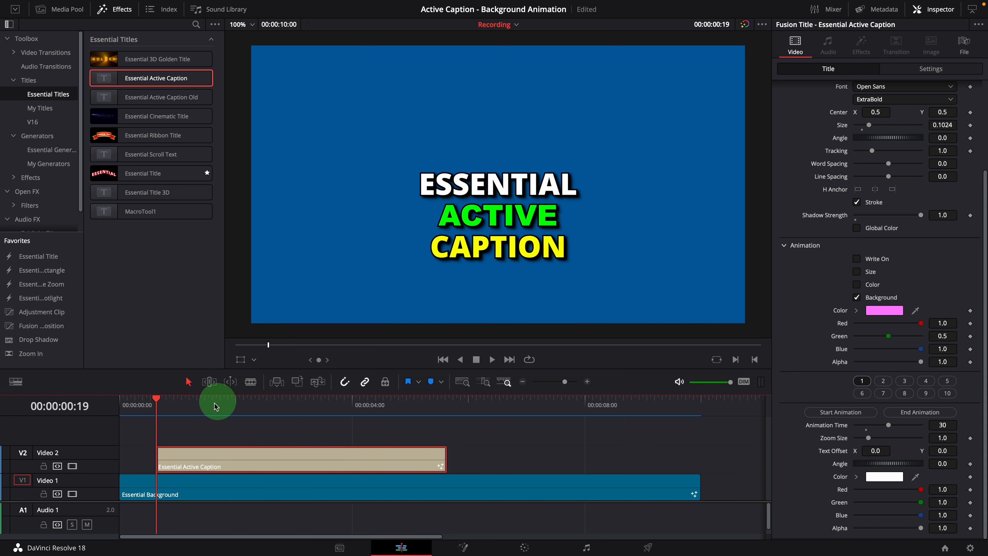
Scrub the playhead and set word 1's background Start at frame 9 and End, giving a 19-frame animation time
left_click_drag(216, 407, 178, 402)
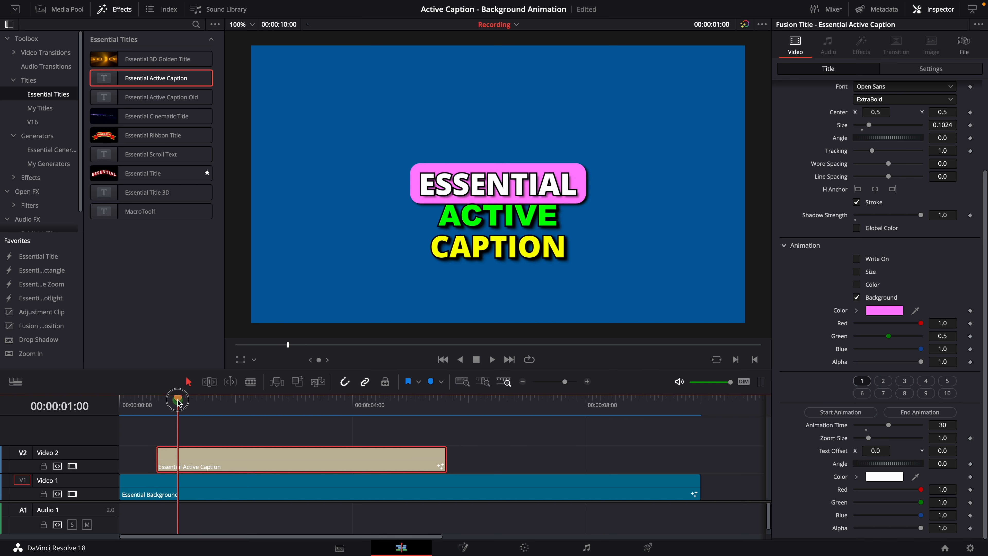
left_click_drag(179, 400, 175, 401)
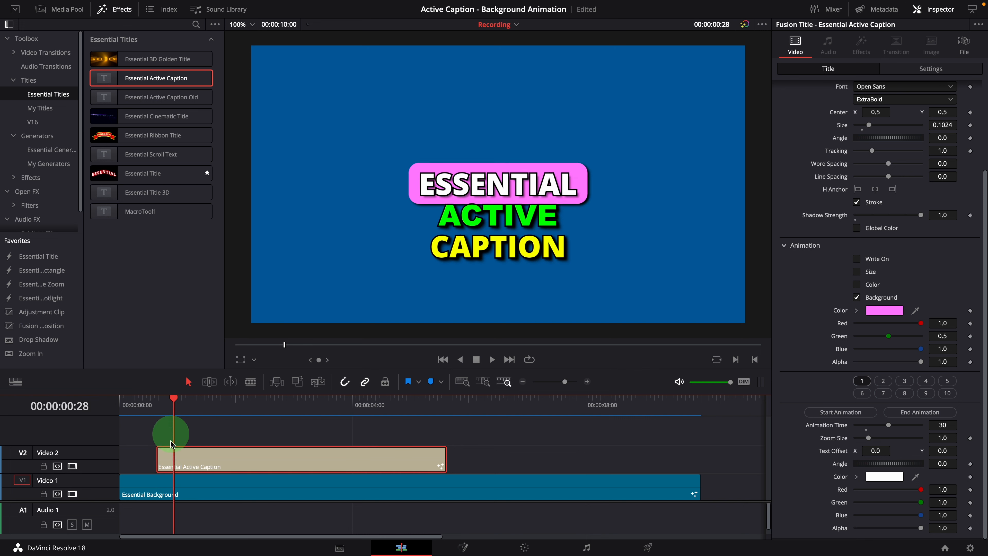
mouse_move(854, 435)
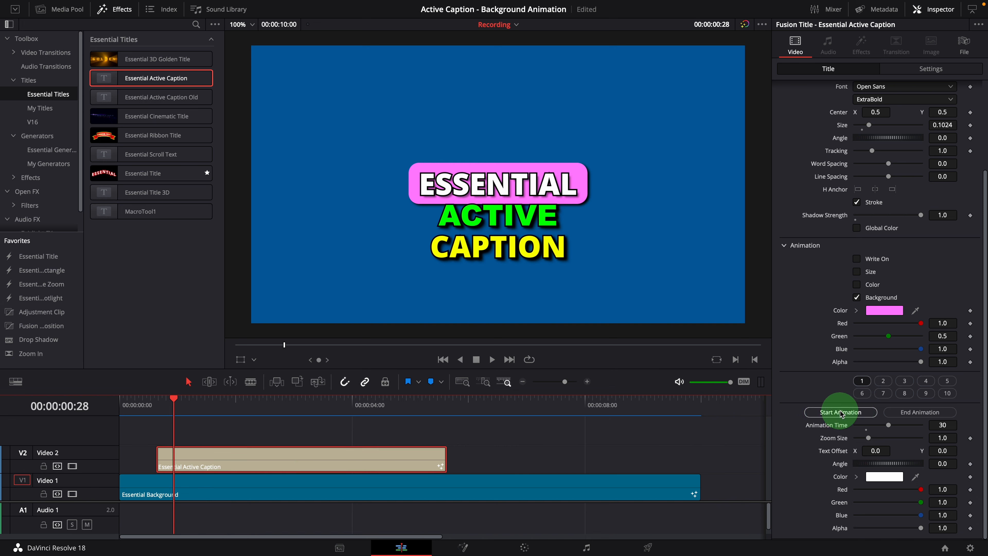
left_click(840, 412)
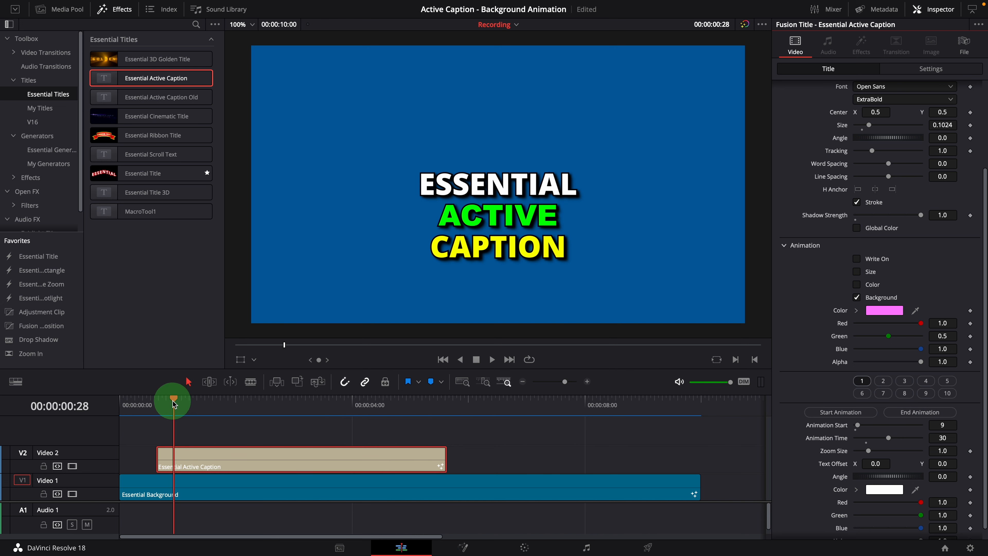
left_click_drag(172, 401, 200, 401)
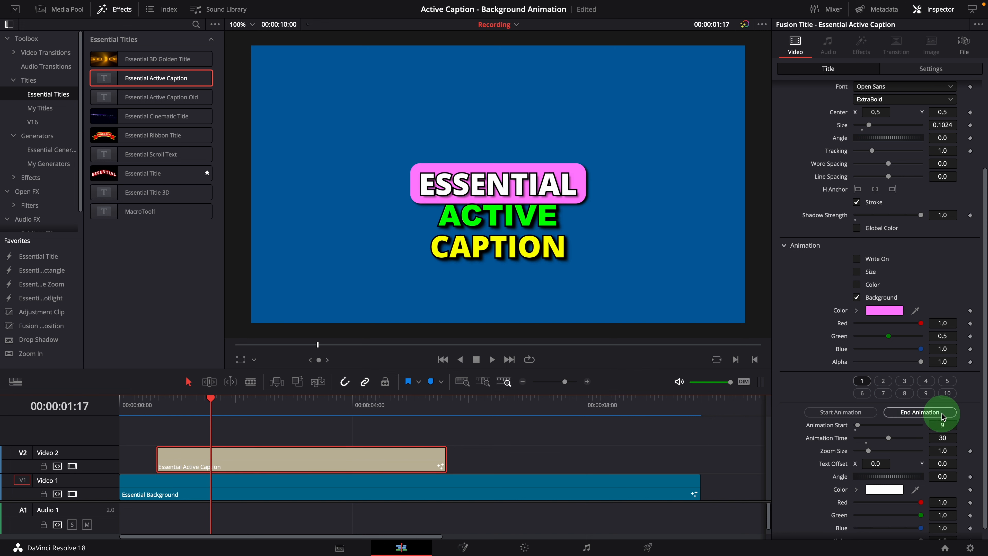
left_click(920, 412)
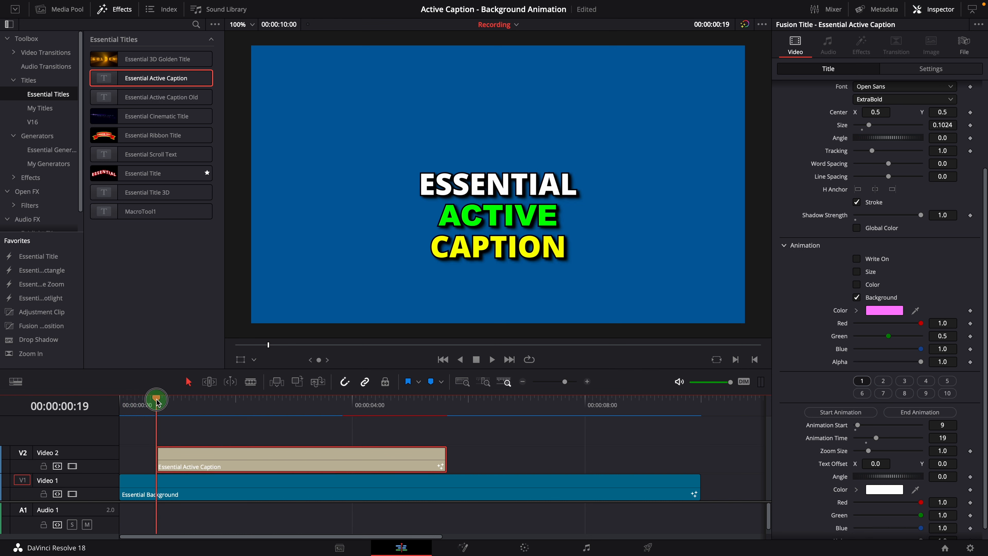
left_click_drag(156, 399, 181, 399)
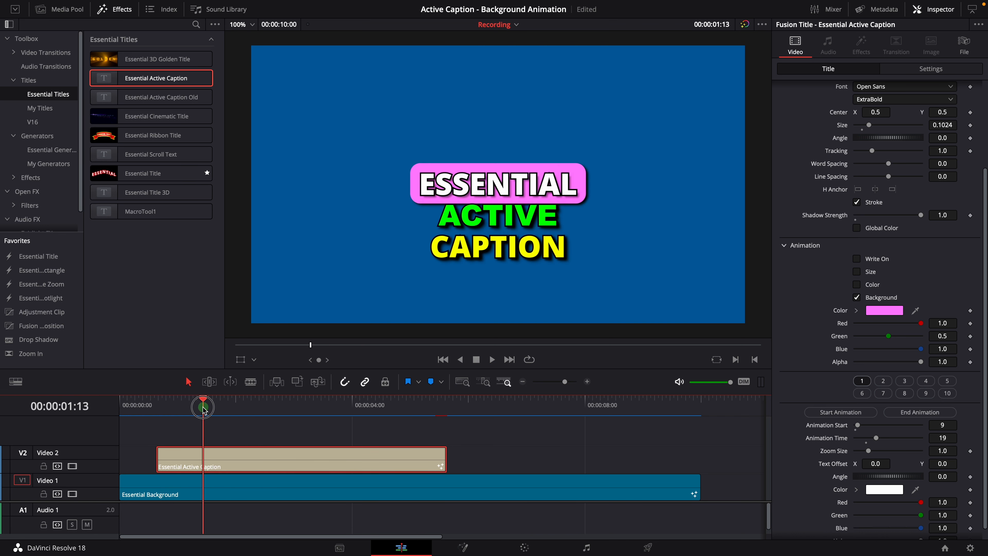
Set word 2's background End Animation at the playhead for a 24-frame animation time and preview it
left_click_drag(202, 407, 230, 407)
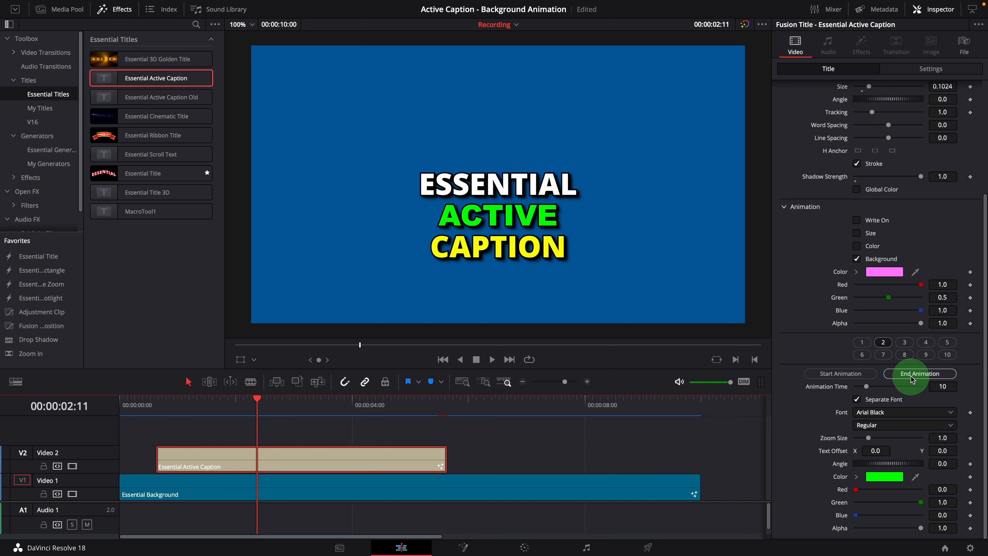
left_click(920, 373)
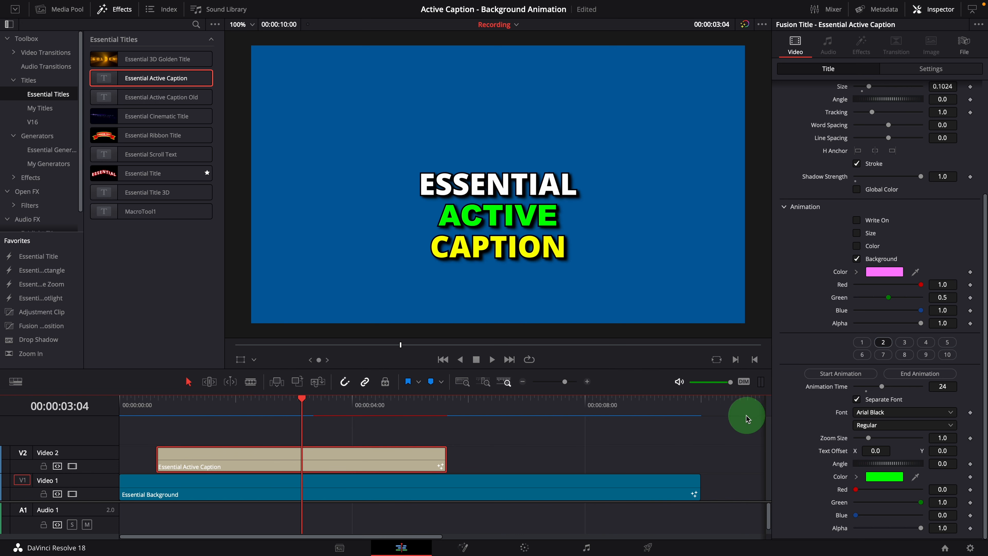
left_click_drag(302, 399, 252, 399)
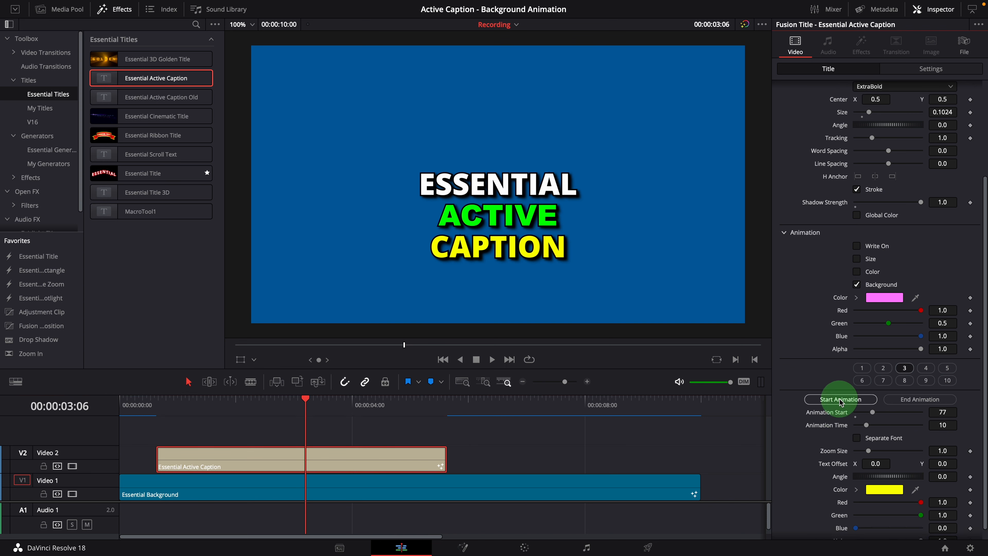
Set word 3's background Start Animation, then clear the 77 start value leaving a 10-frame animation time
left_click(840, 399)
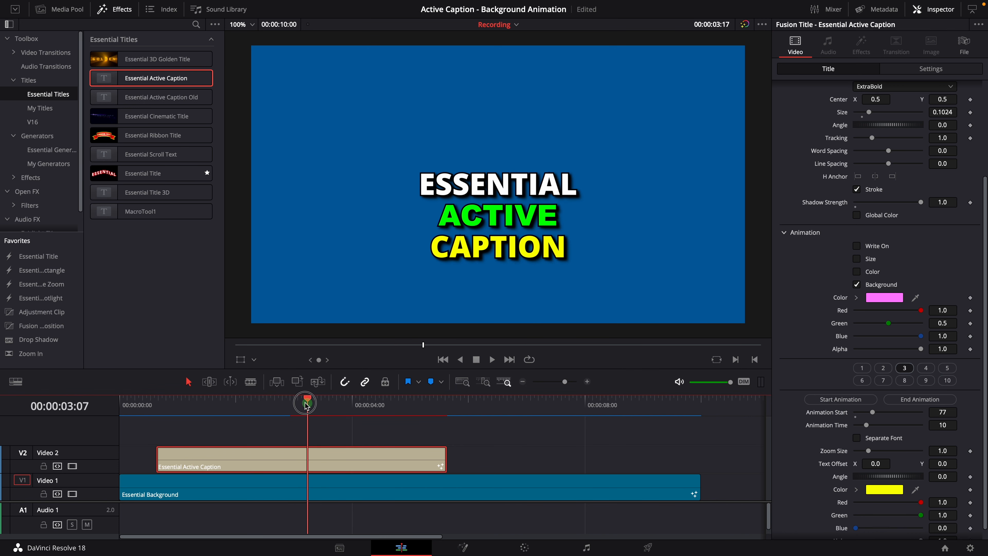
left_click_drag(305, 404, 334, 404)
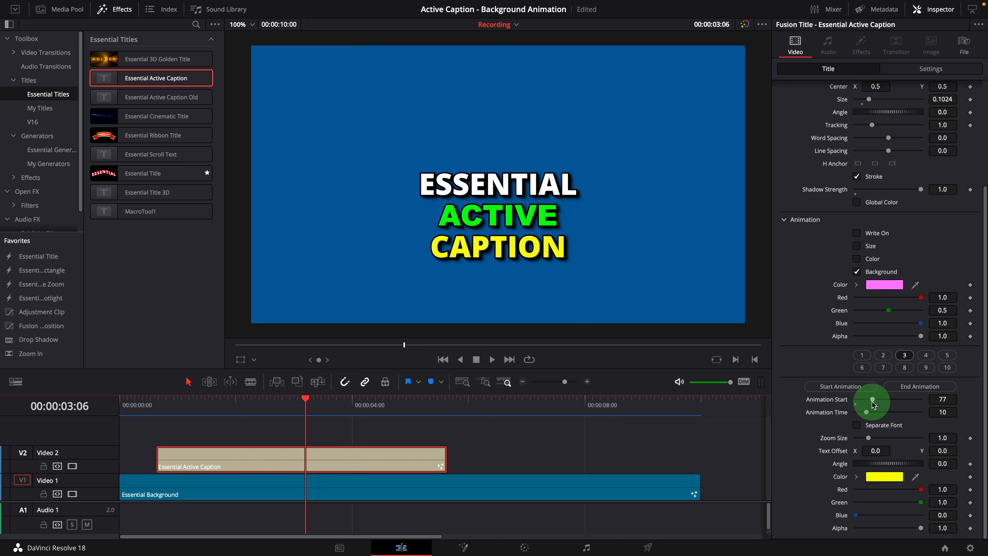
mouse_move(857, 406)
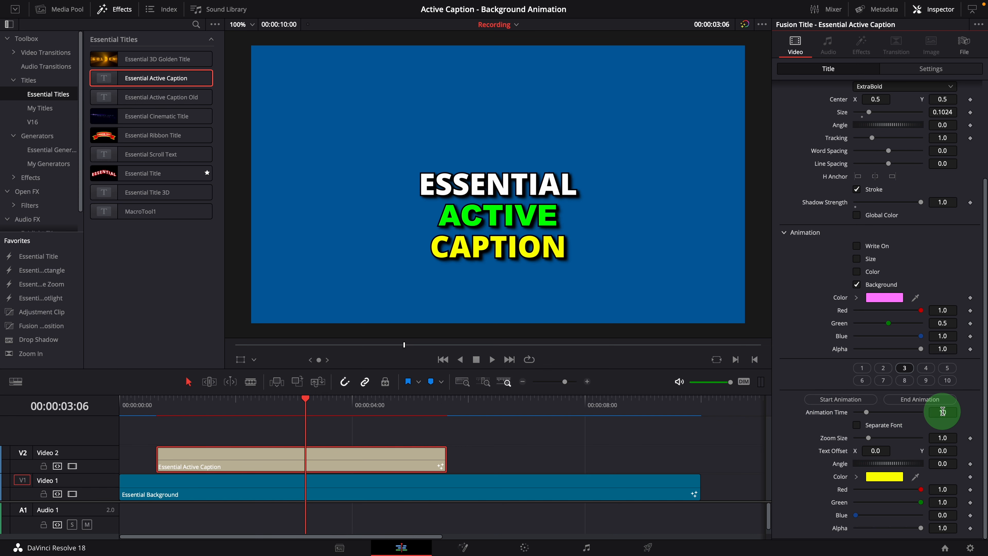
left_click(944, 412)
type("10")
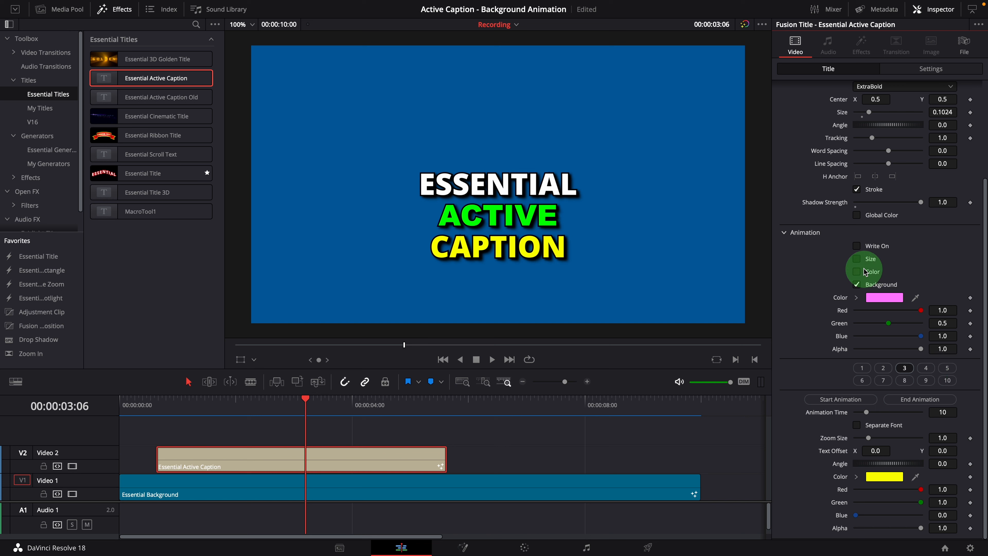
Switch on the caption's Size animation using Style 1 with a 0.25 size factor
left_click(857, 259)
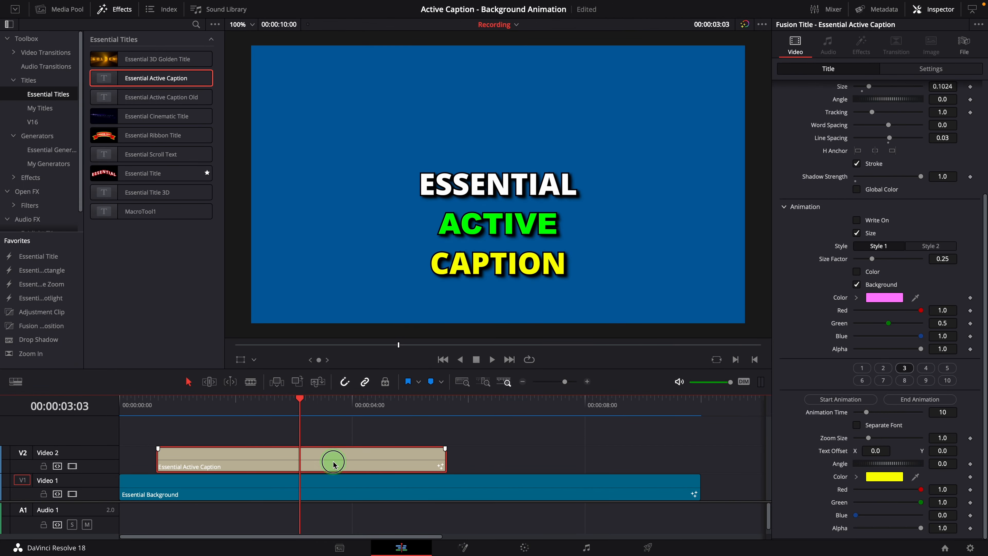
mouse_move(191, 251)
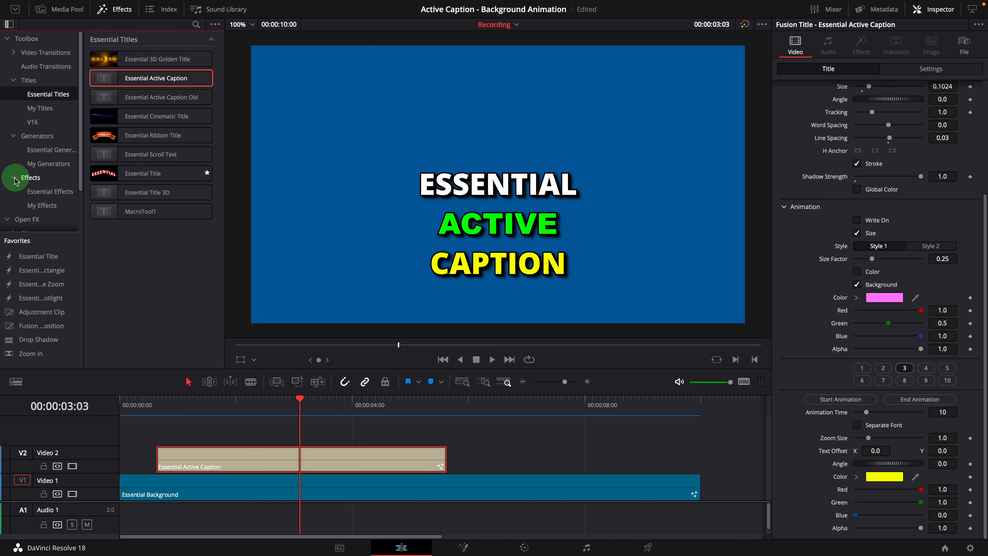
Apply Essential Animator from the Effects library onto the caption clip
left_click(31, 177)
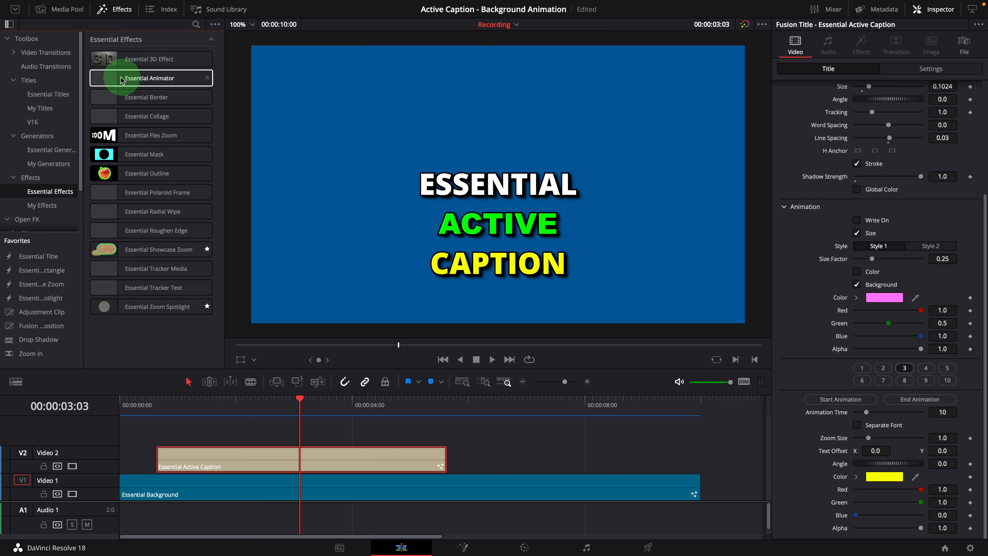
left_click_drag(151, 78, 304, 458)
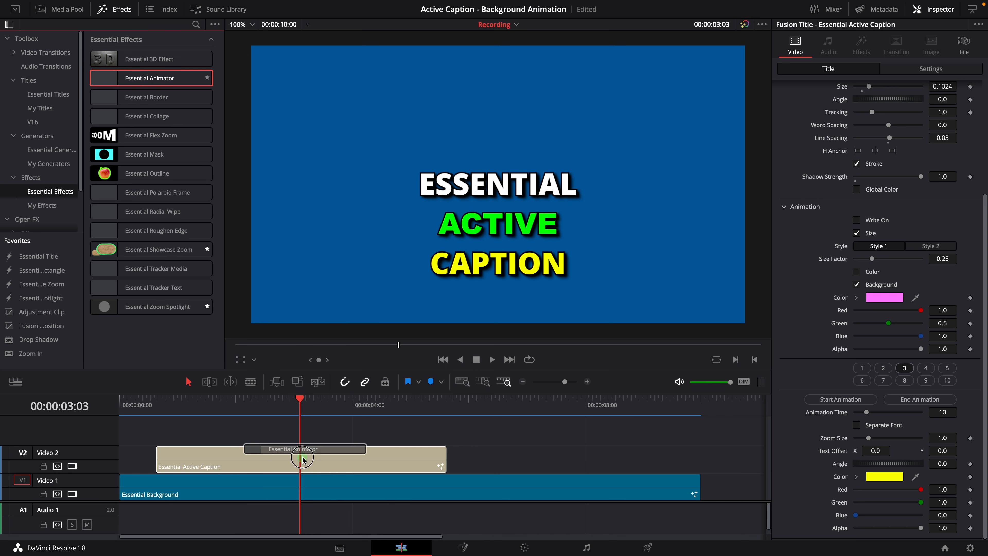
left_click(861, 45)
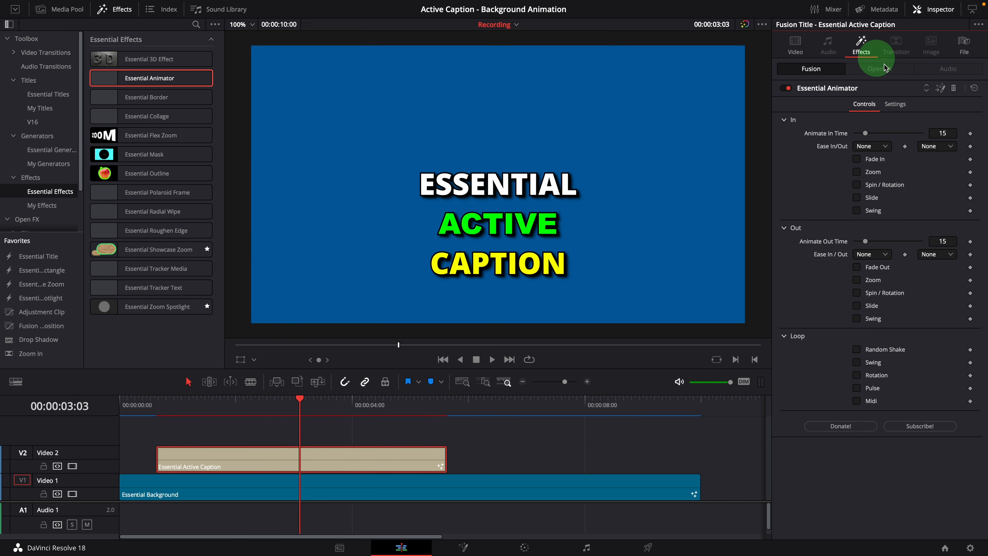
Enable a Pulse loop on angle only, with Pulse Strength 0.017
left_click(856, 387)
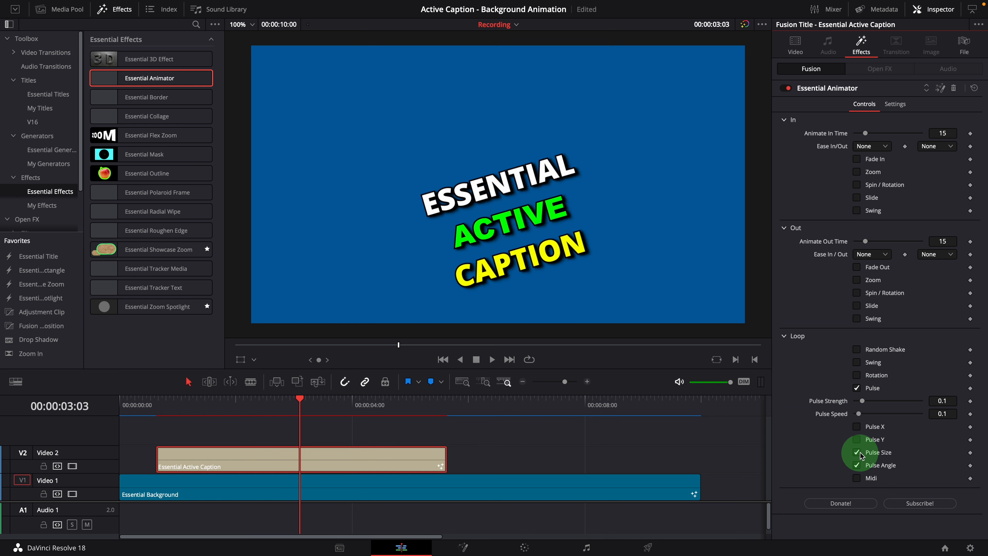
left_click(857, 452)
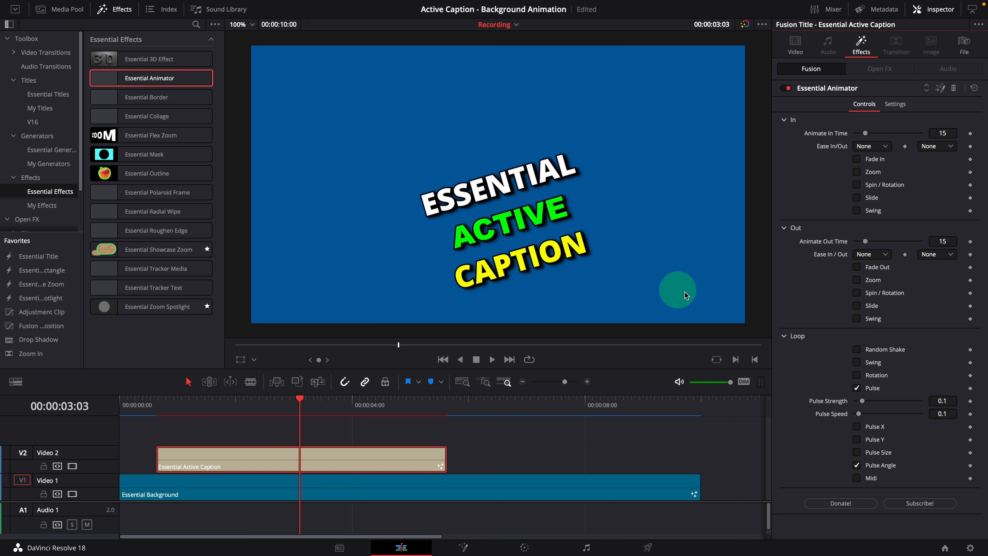
left_click_drag(892, 401, 904, 404)
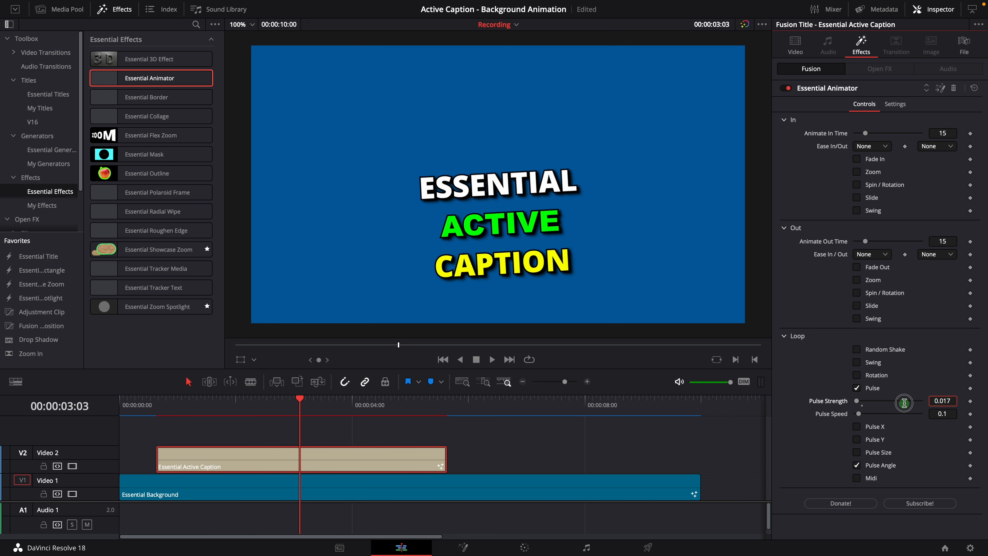